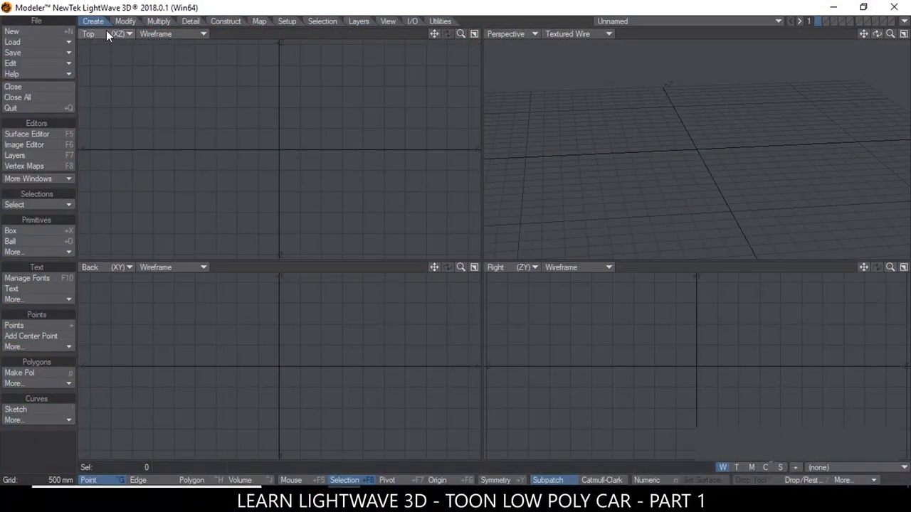
# Activate the Box tool from the Create tab's Primitives group.
pyautogui.click(10, 241)
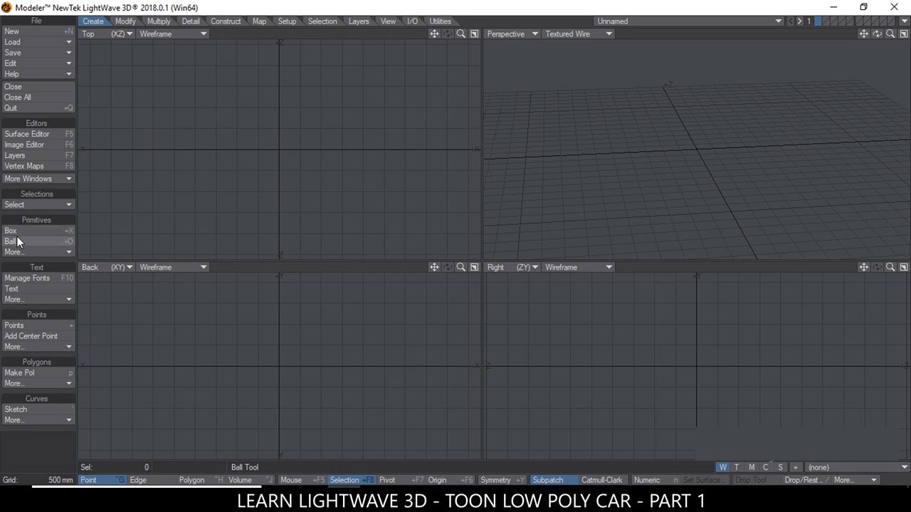
pyautogui.moveTo(40, 241)
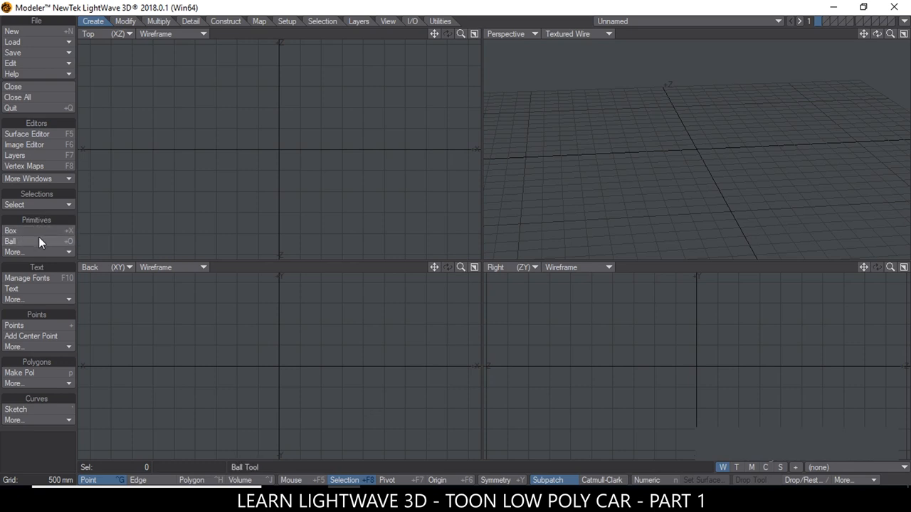
pyautogui.click(10, 230)
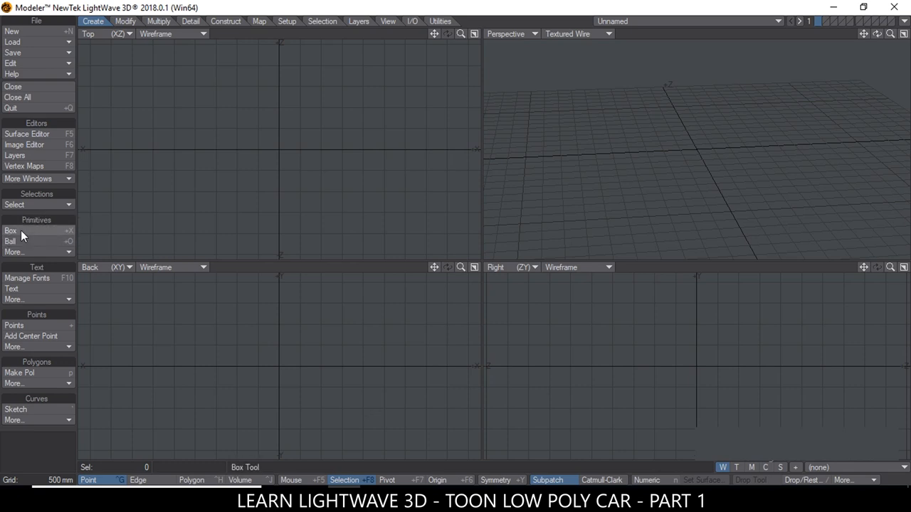
pyautogui.click(11, 231)
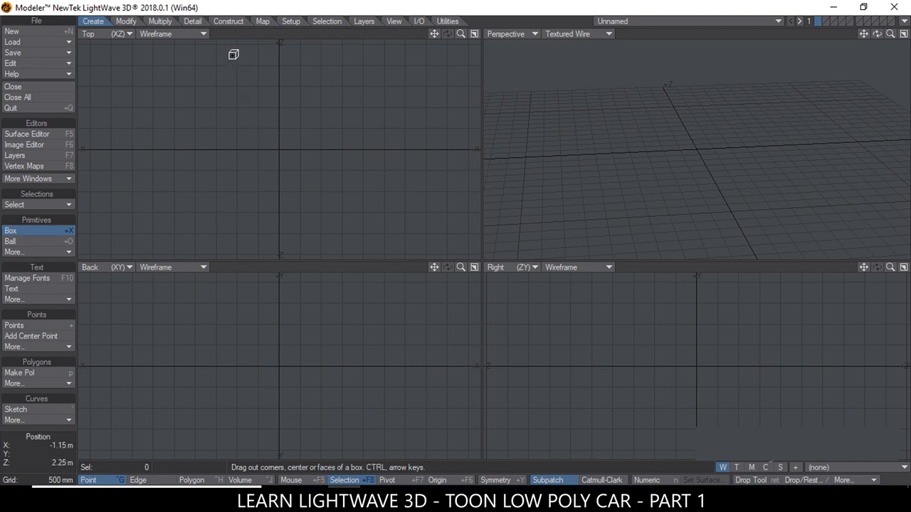
# Drag out the box's base rectangle in the Top view and pull up its thickness.
pyautogui.moveTo(233, 54); pyautogui.dragTo(343, 236)
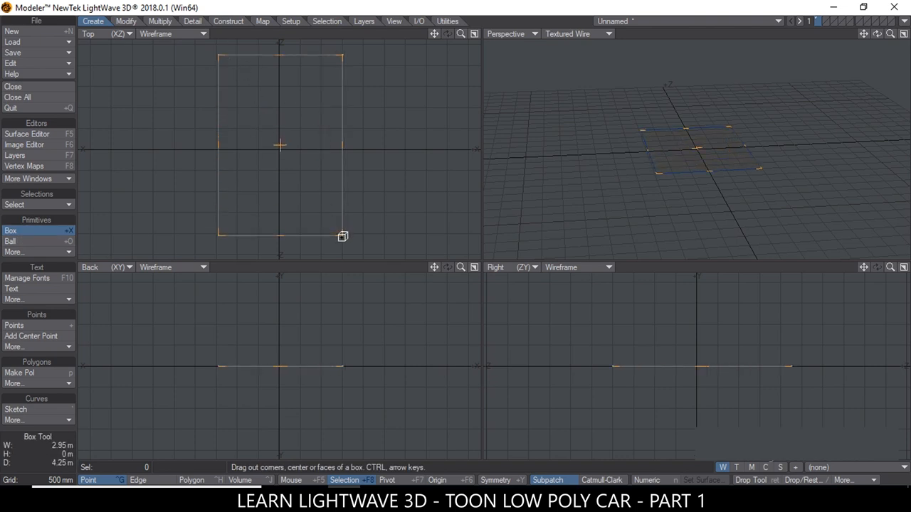
pyautogui.moveTo(342, 236); pyautogui.dragTo(342, 244)
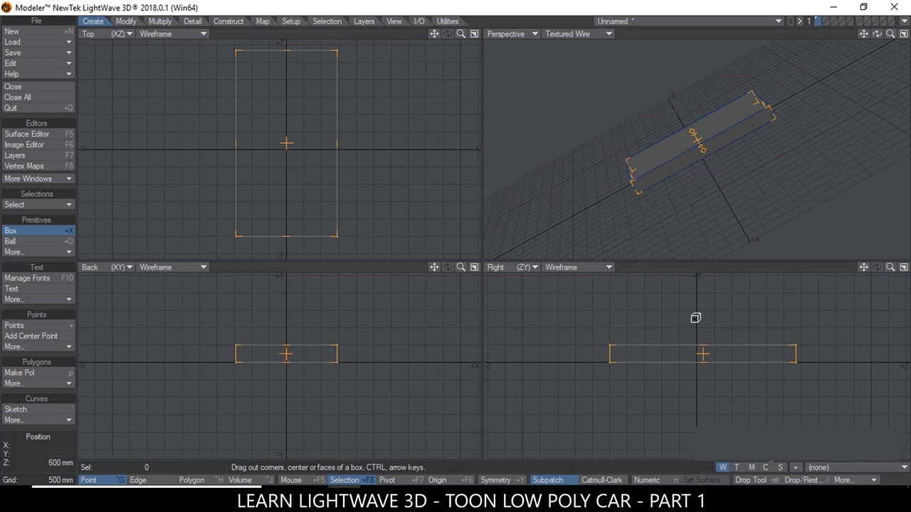
pyautogui.moveTo(689, 337)
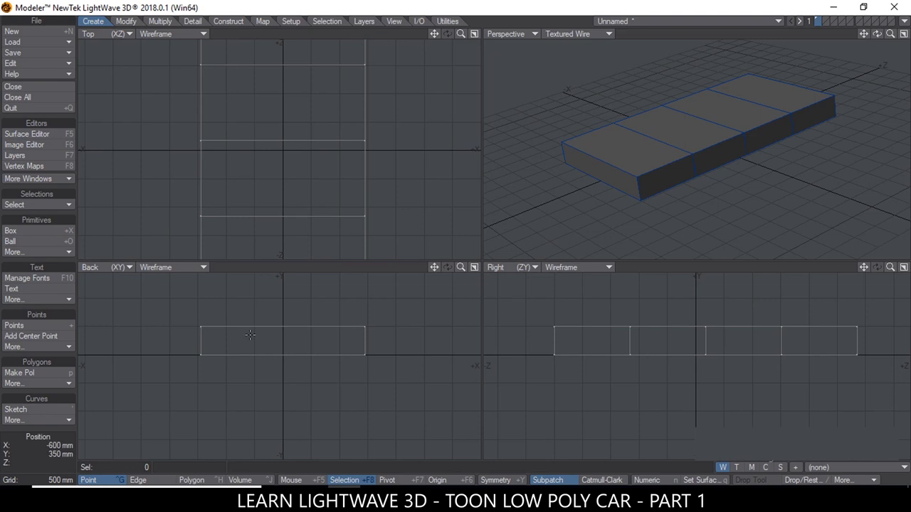
# In Point mode, pick the five upper corner points along one long side.
pyautogui.click(88, 480)
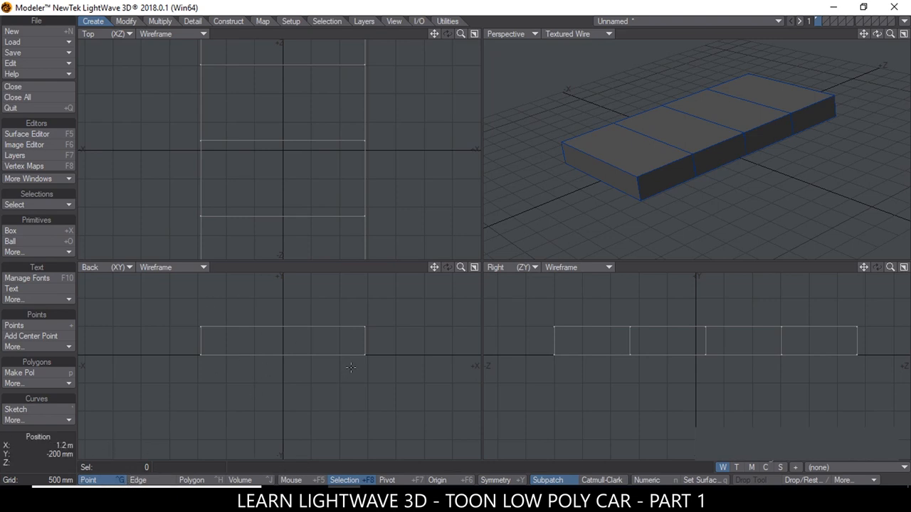
pyautogui.click(138, 480)
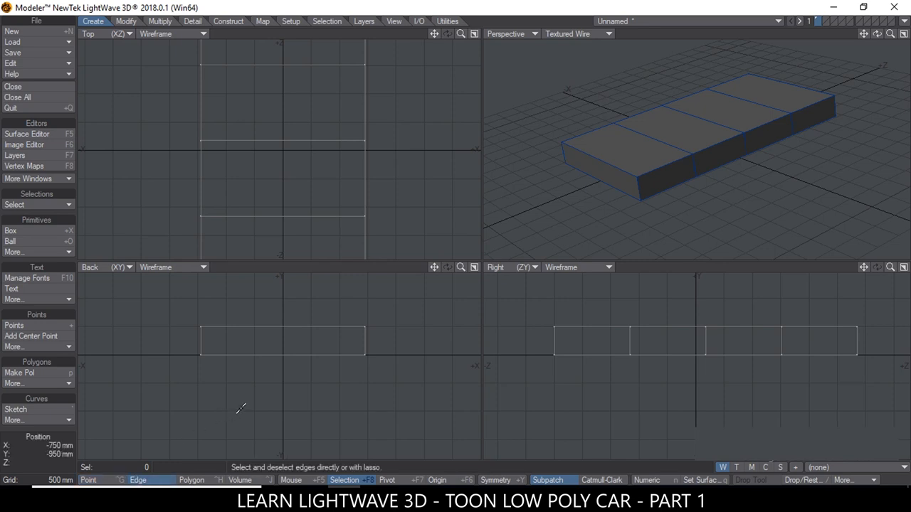
pyautogui.click(88, 479)
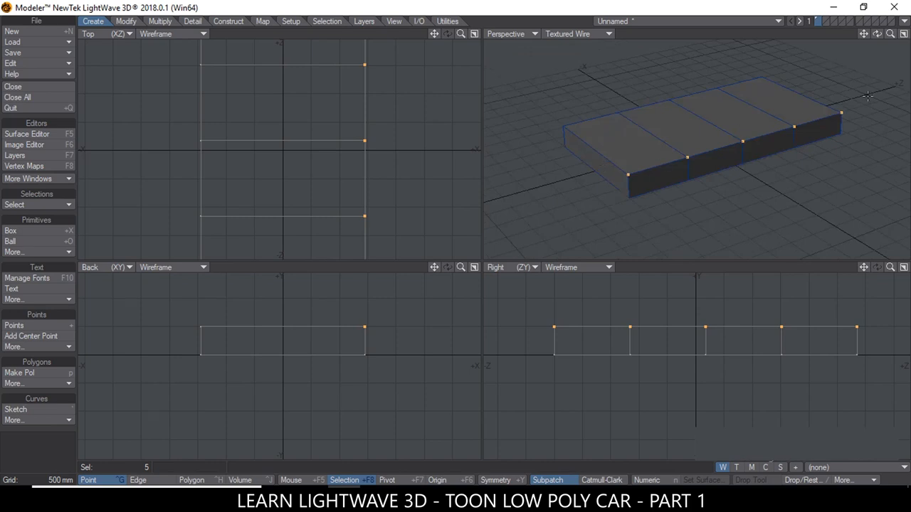
pyautogui.click(159, 21)
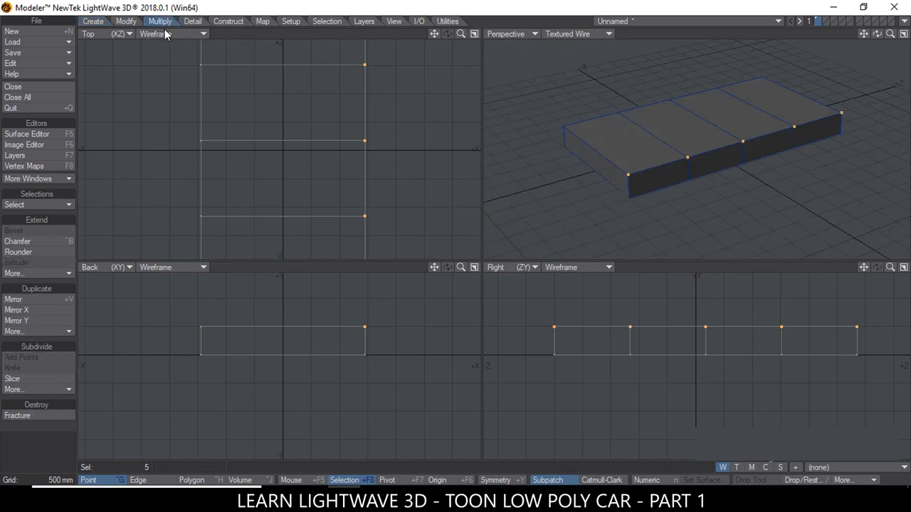
# Round the first long top edge with Rounder, setting a 200 mm inset.
pyautogui.click(19, 252)
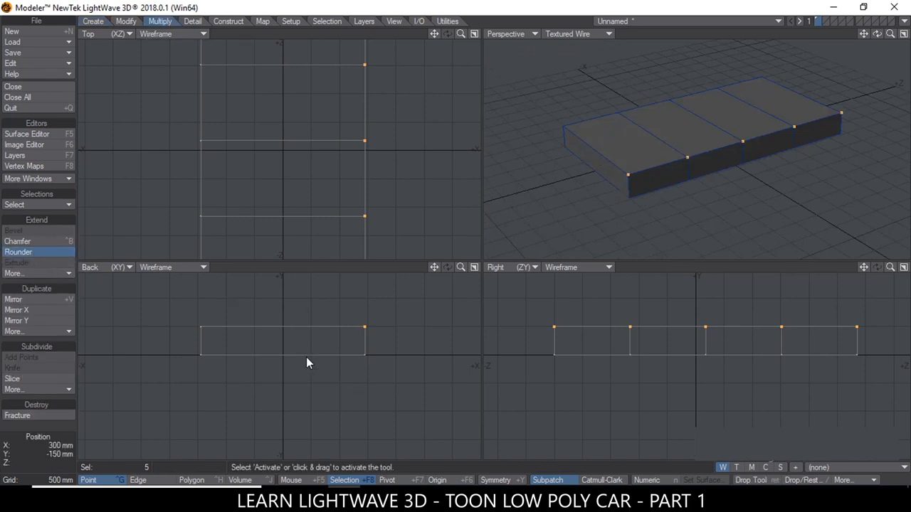
pyautogui.click(19, 252)
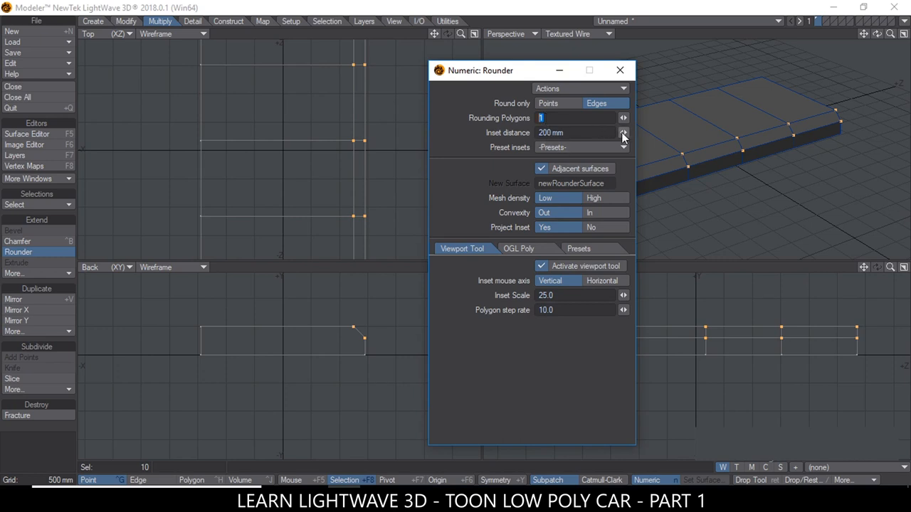
pyautogui.click(623, 130)
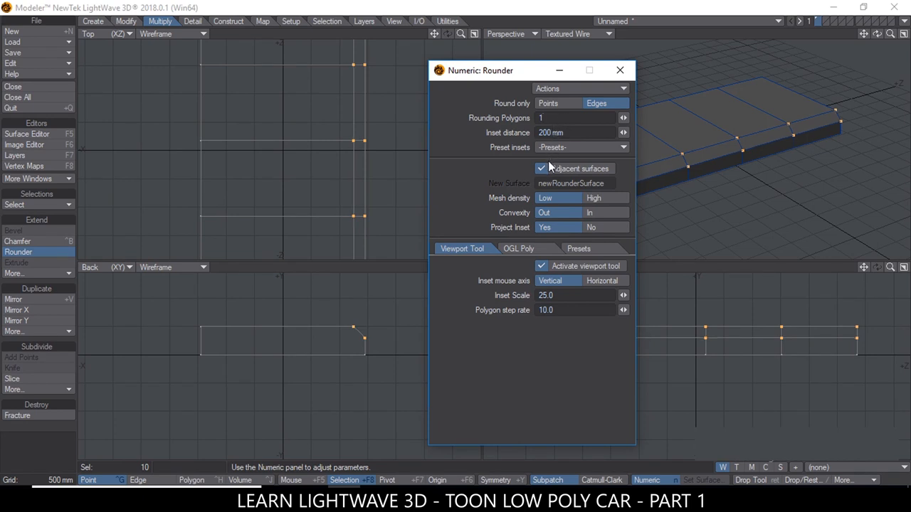
pyautogui.click(619, 70)
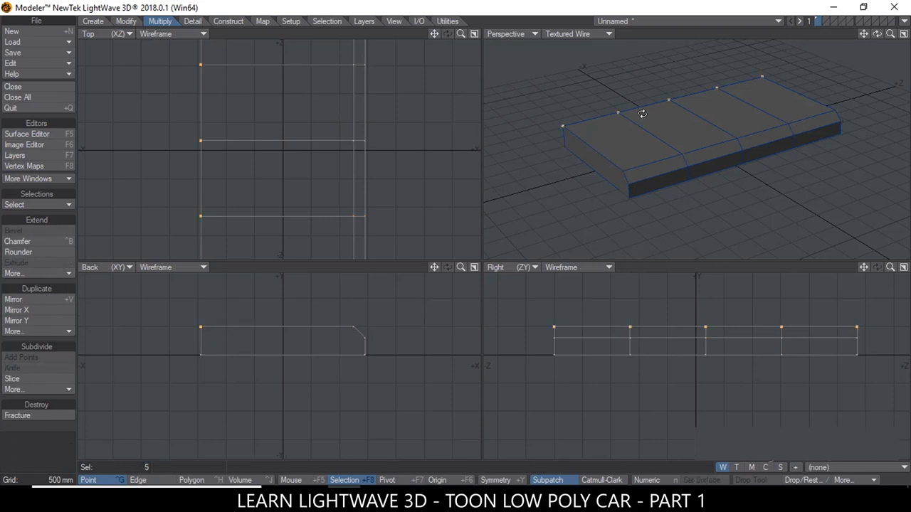
# Apply the same Rounder bevel to the opposite long top edge.
pyautogui.click(19, 252)
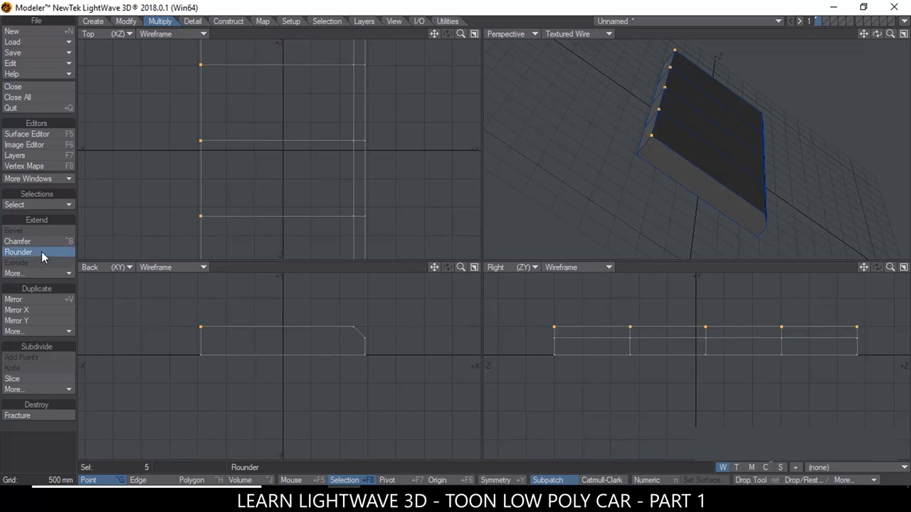
pyautogui.click(19, 252)
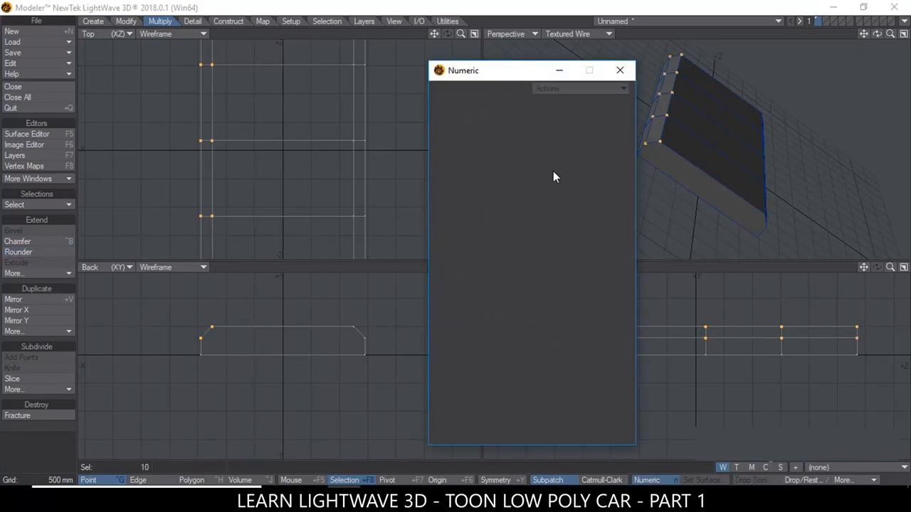
pyautogui.click(619, 70)
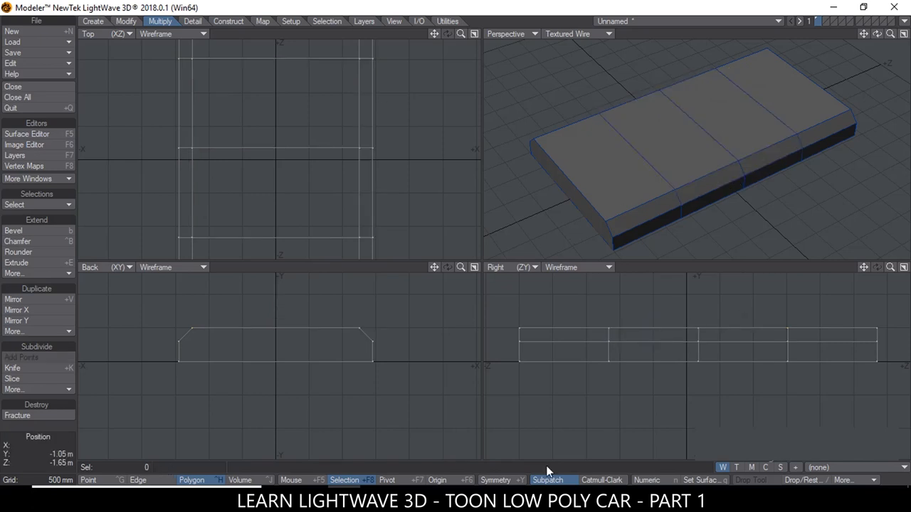
# Enable Symmetry, orbit the view and lasso-select the upper end points.
pyautogui.click(495, 480)
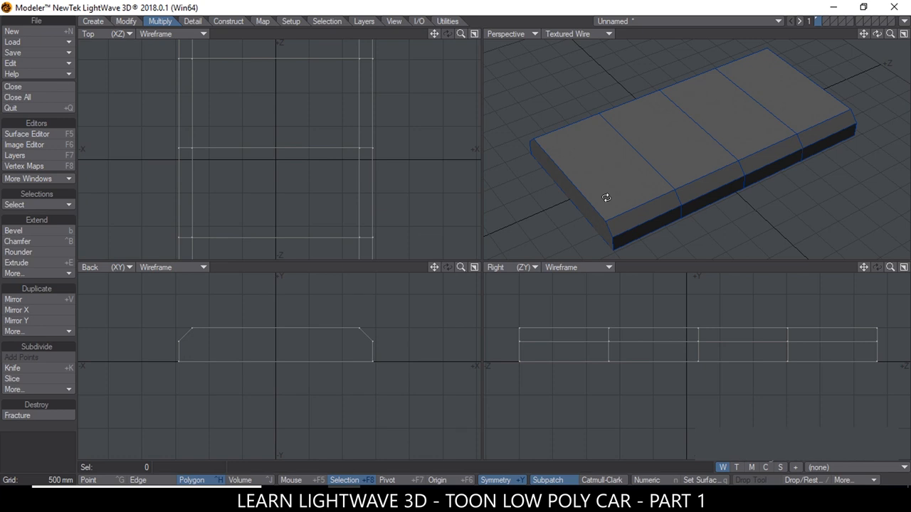
pyautogui.moveTo(606, 197); pyautogui.dragTo(768, 173)
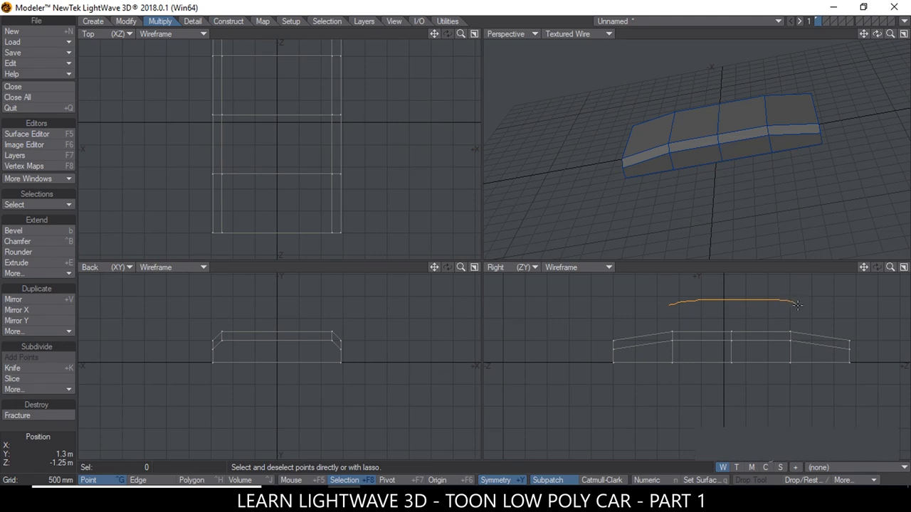
pyautogui.moveTo(796, 304); pyautogui.dragTo(812, 366)
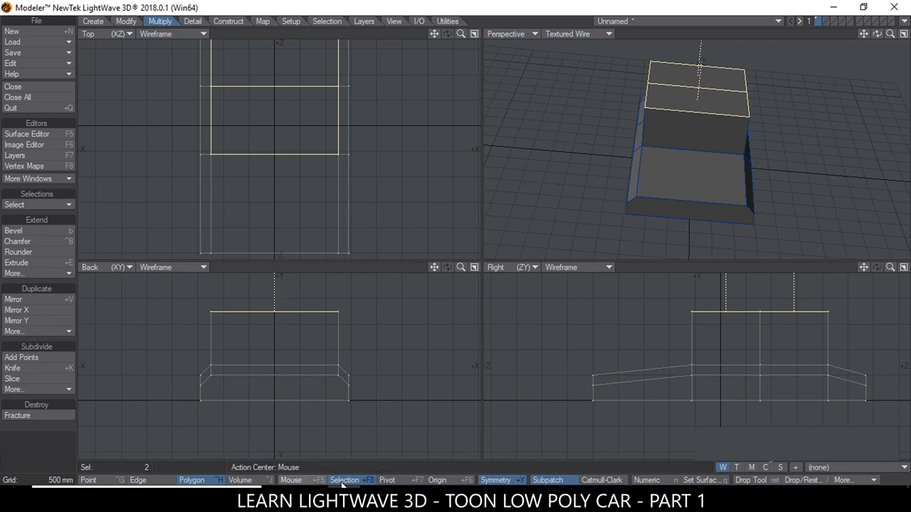
pyautogui.moveTo(299, 483)
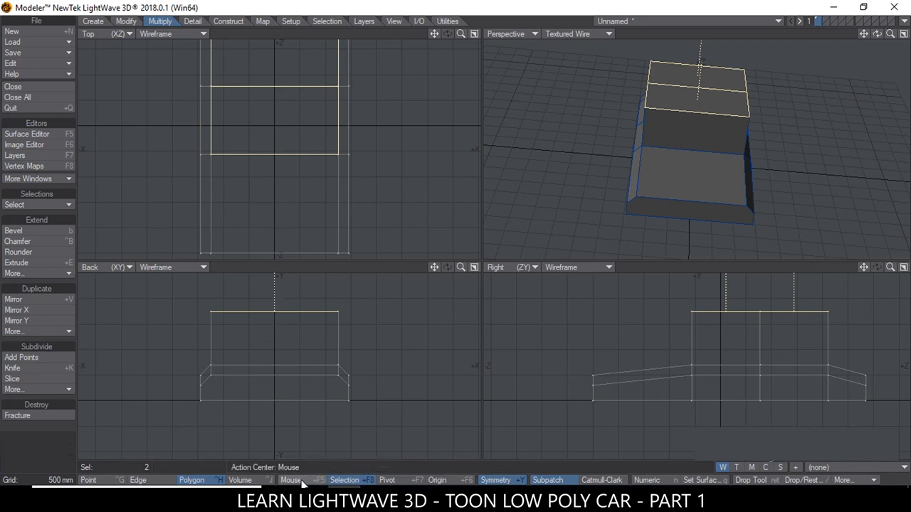
# Set Action Center to Mouse and raise the two middle top polygons into the cabin.
pyautogui.click(290, 479)
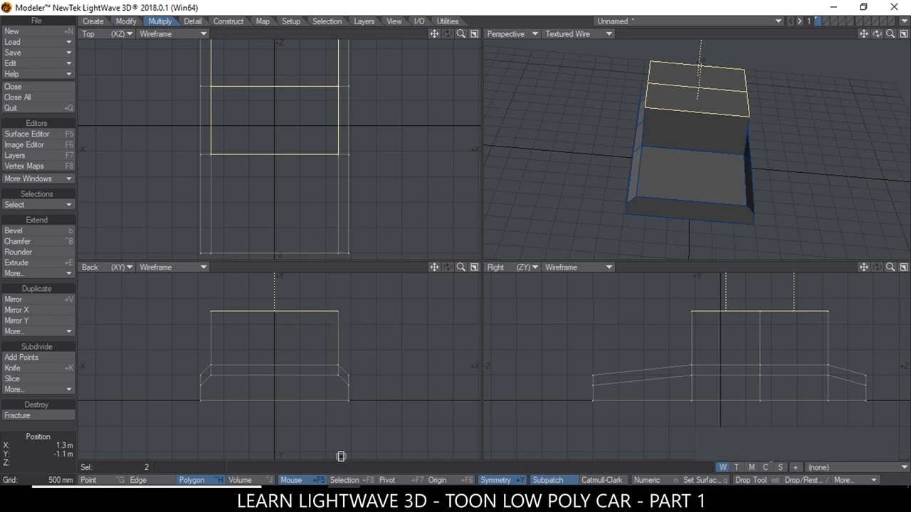
pyautogui.click(344, 479)
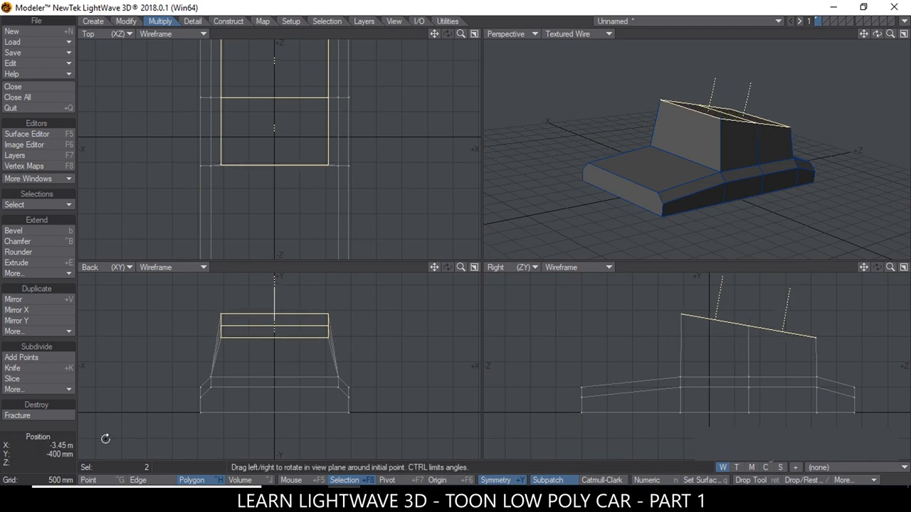
# Scale the cabin top inward and rotate it to slant the roof.
pyautogui.click(17, 415)
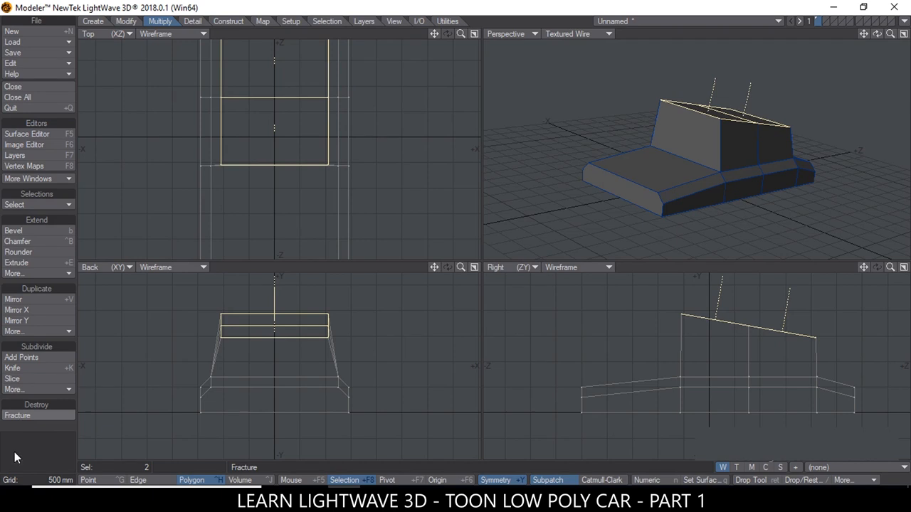
pyautogui.click(17, 415)
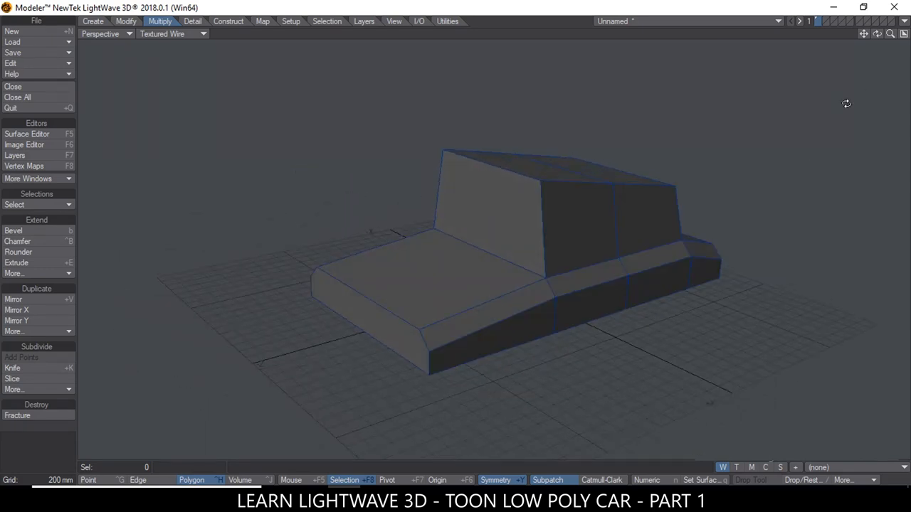
# Orbit the Perspective view and select the car body's front polygon.
pyautogui.moveTo(846, 104); pyautogui.dragTo(468, 272)
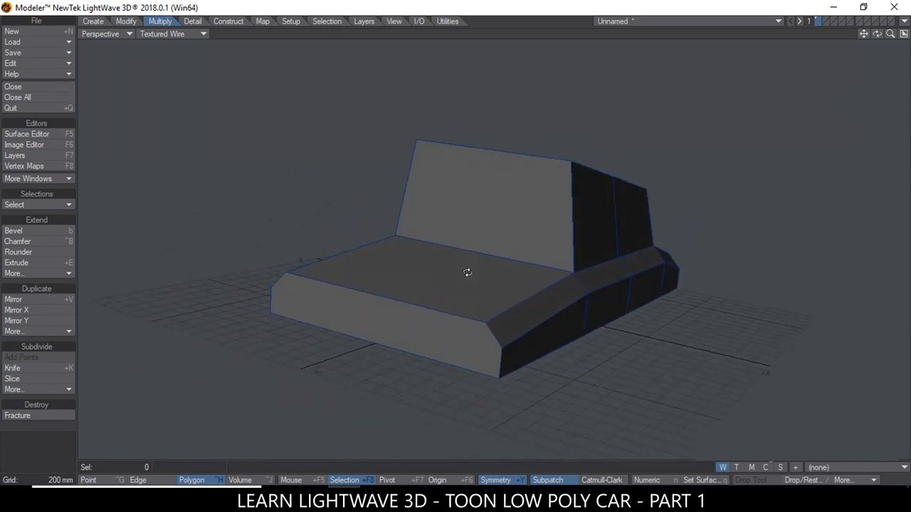
pyautogui.click(384, 306)
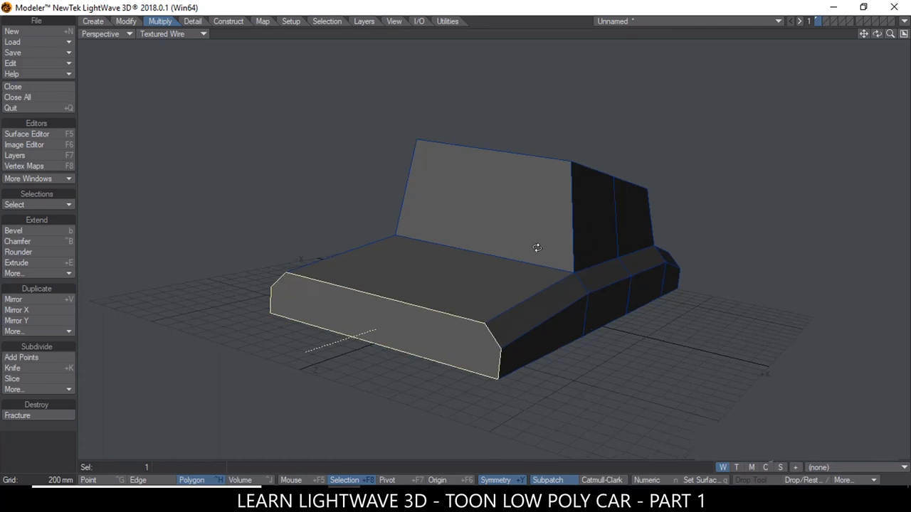
pyautogui.moveTo(537, 247); pyautogui.dragTo(370, 308)
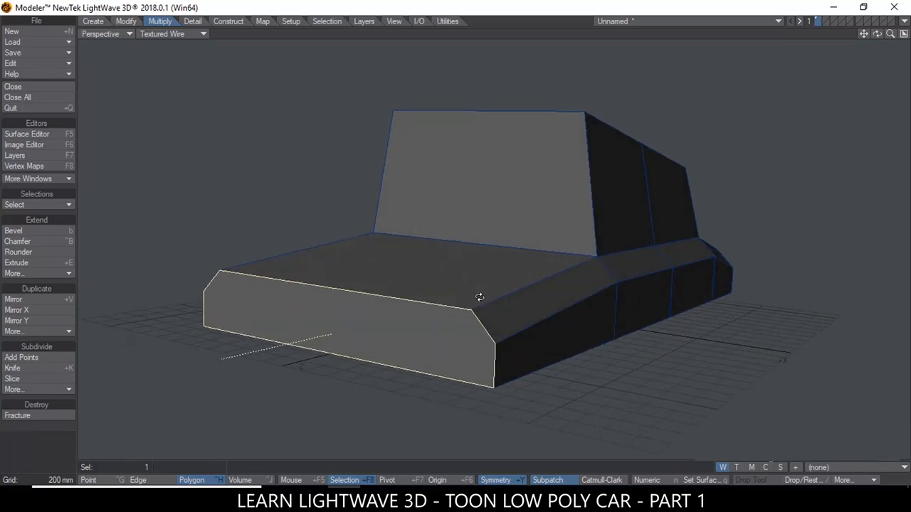
pyautogui.moveTo(904, 36)
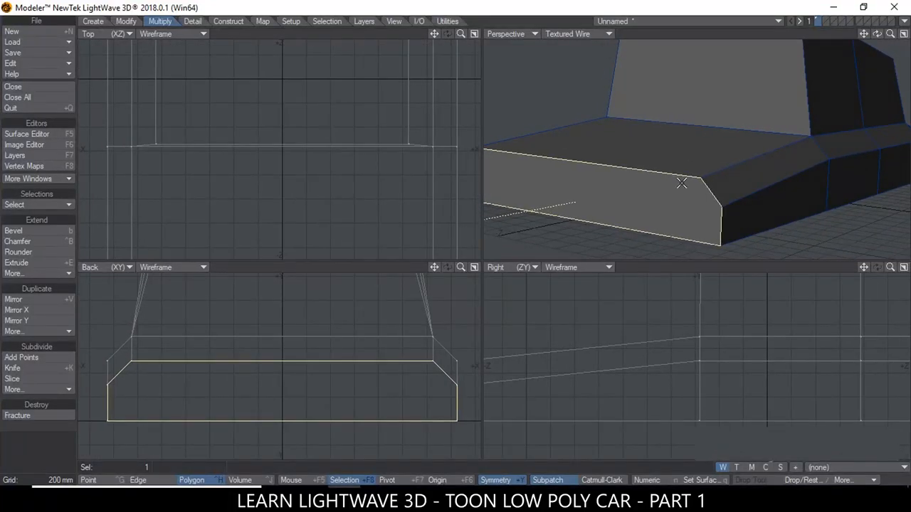
pyautogui.click(13, 230)
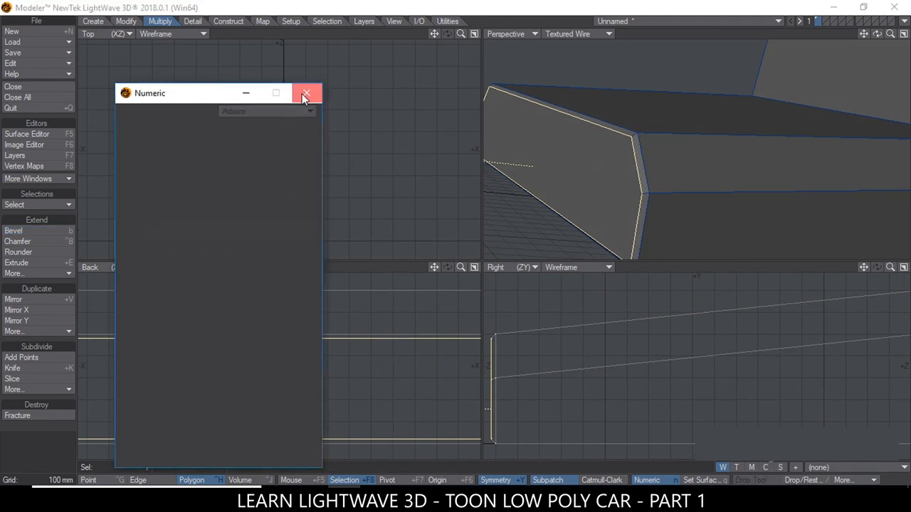
pyautogui.click(305, 93)
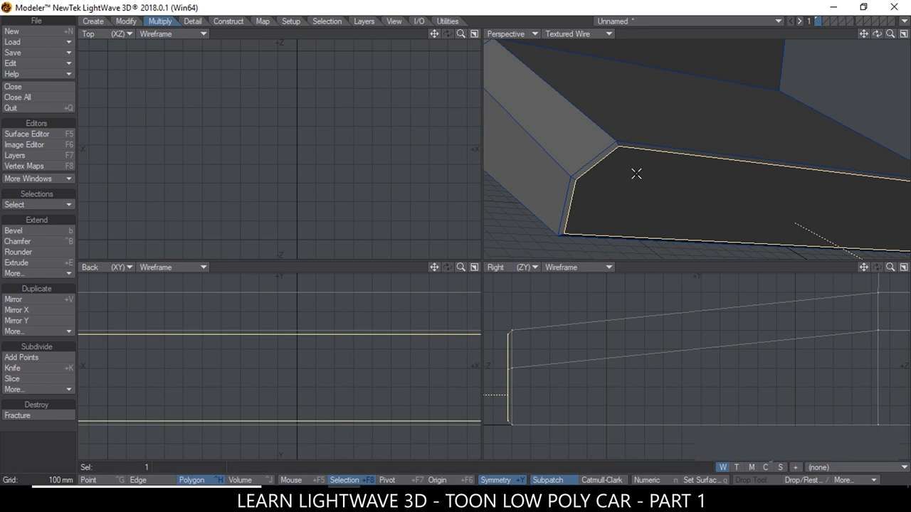
pyautogui.moveTo(654, 184)
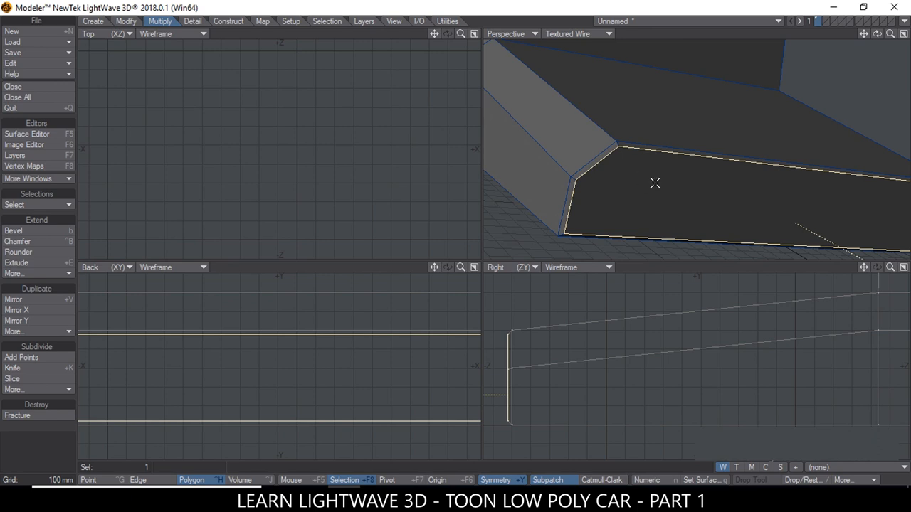
pyautogui.moveTo(757, 171)
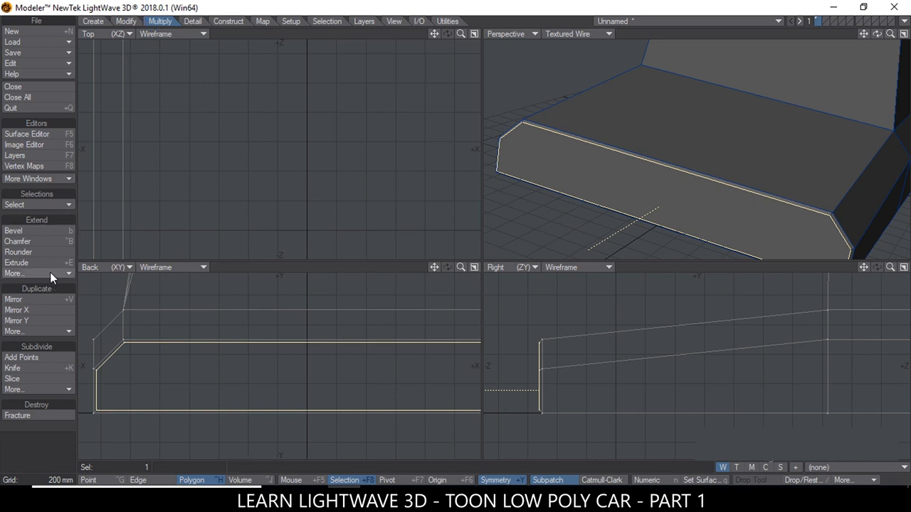
# Choose Multishift from Extend > More... in the Multiply tab.
pyautogui.click(15, 273)
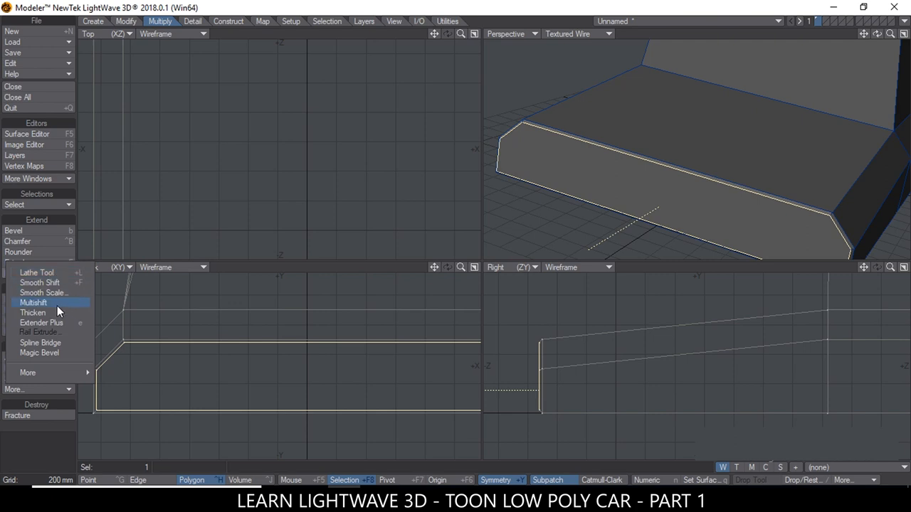
pyautogui.click(34, 303)
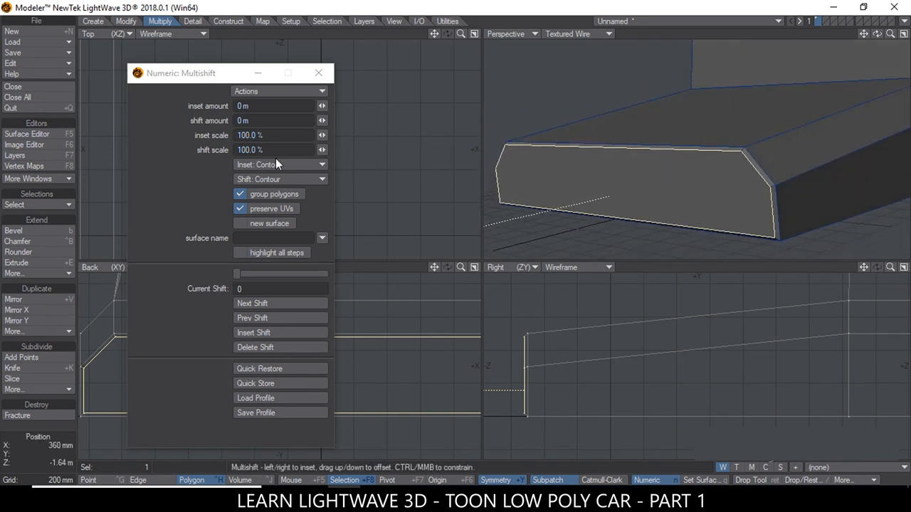
# Enter a 40 mm inset in Multishift's Numeric panel and insert a second shift.
pyautogui.click(274, 105)
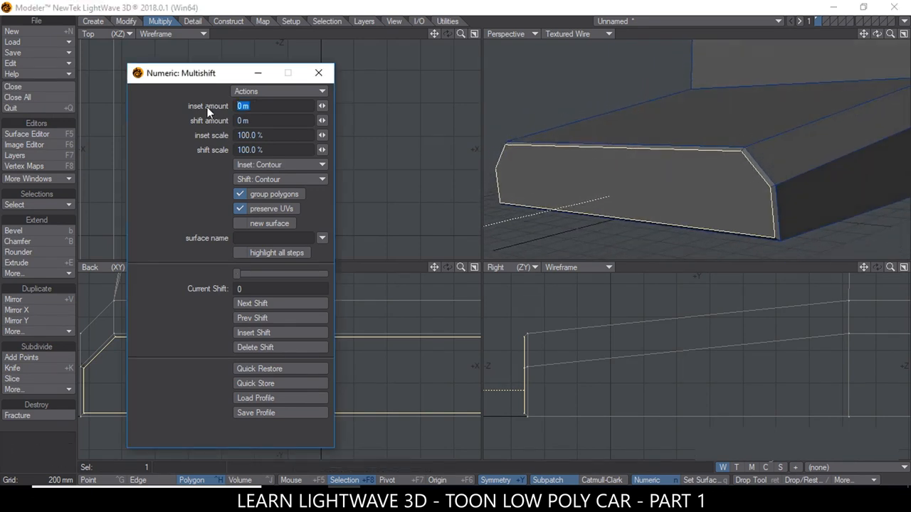
pyautogui.write('40mm')
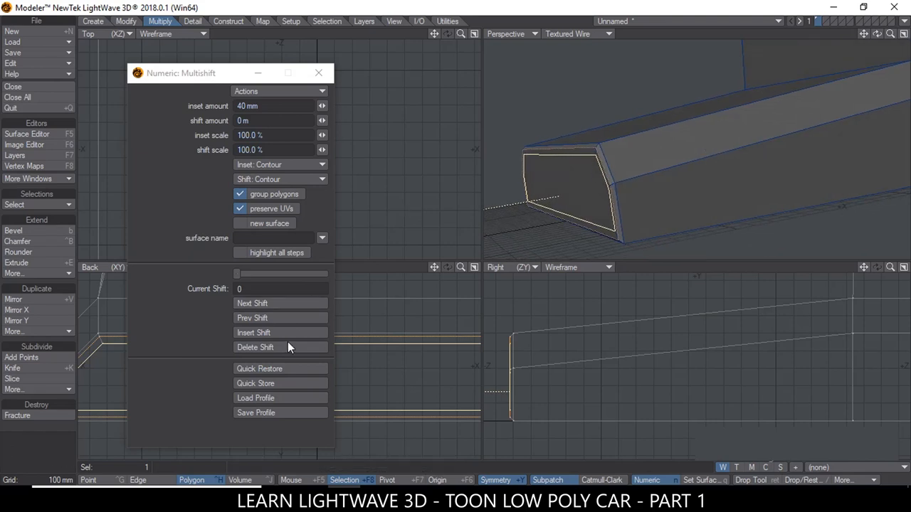
pyautogui.moveTo(277, 333)
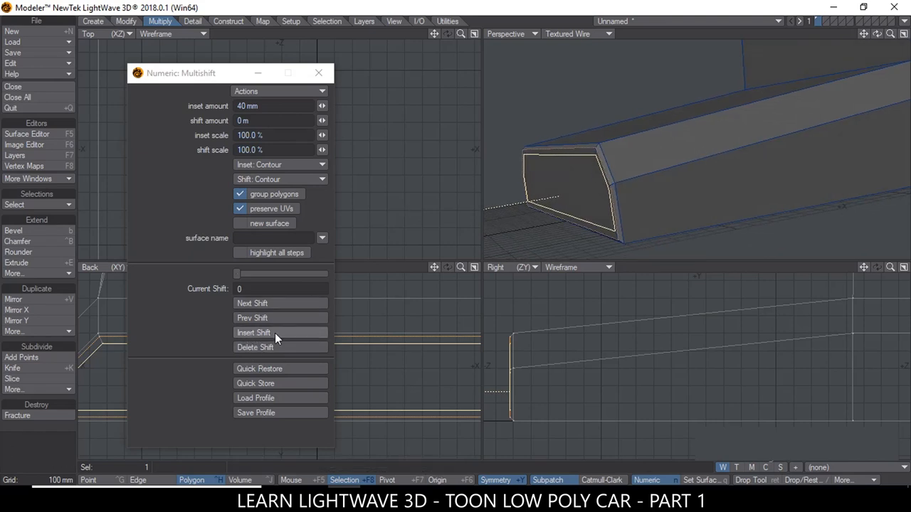
pyautogui.click(253, 333)
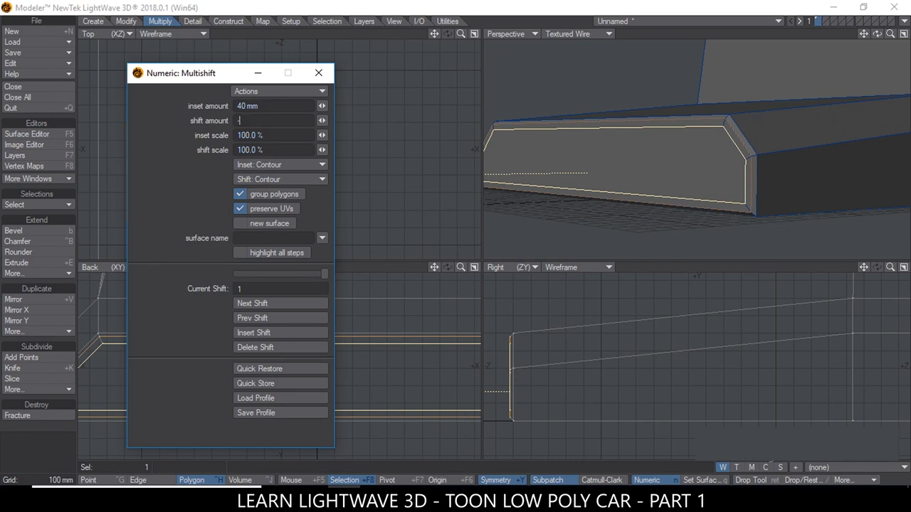
# Give the second Multishift step a -20 mm shift and 60 mm inset, then inspect the rim.
pyautogui.write('-20mm')
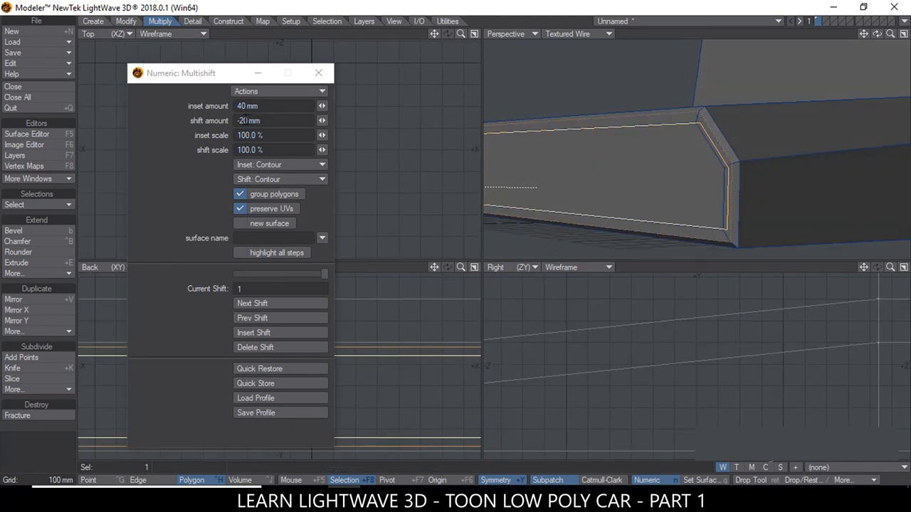
pyautogui.click(274, 120)
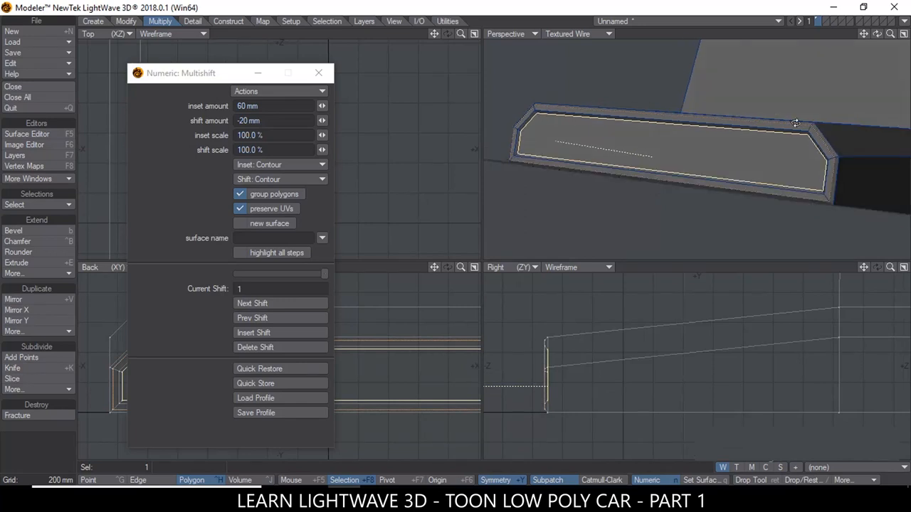
pyautogui.moveTo(796, 123); pyautogui.dragTo(678, 166)
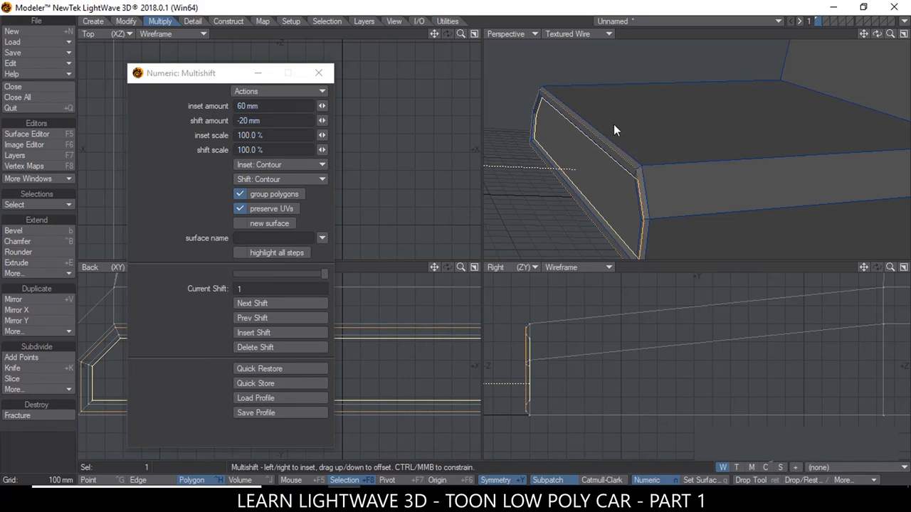
pyautogui.moveTo(535, 105)
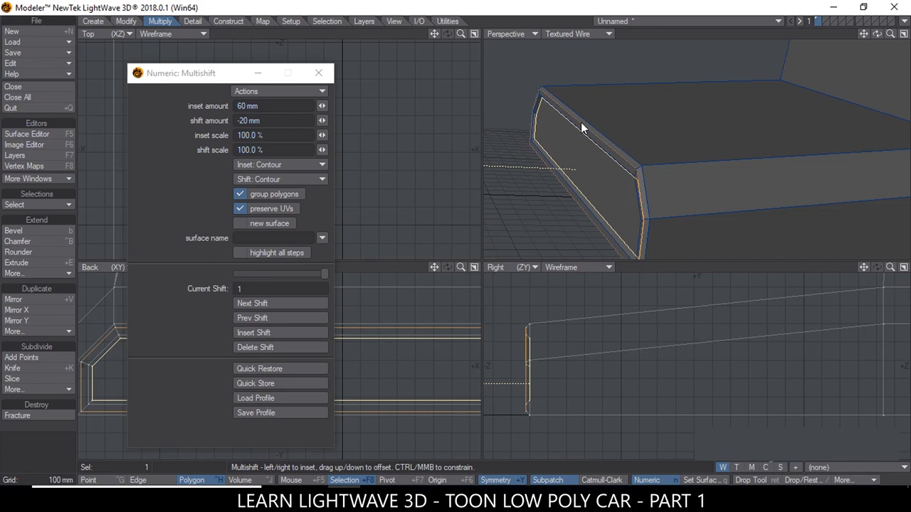
pyautogui.moveTo(584, 137)
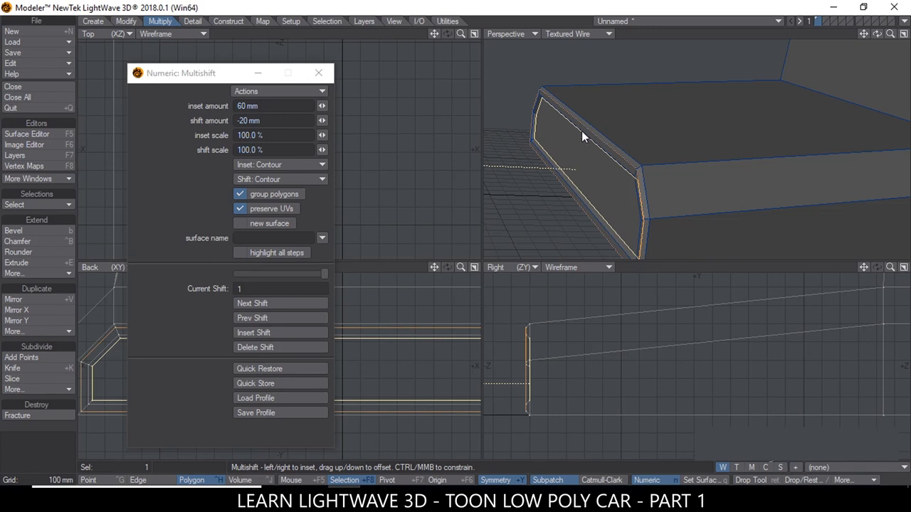
pyautogui.moveTo(584, 139)
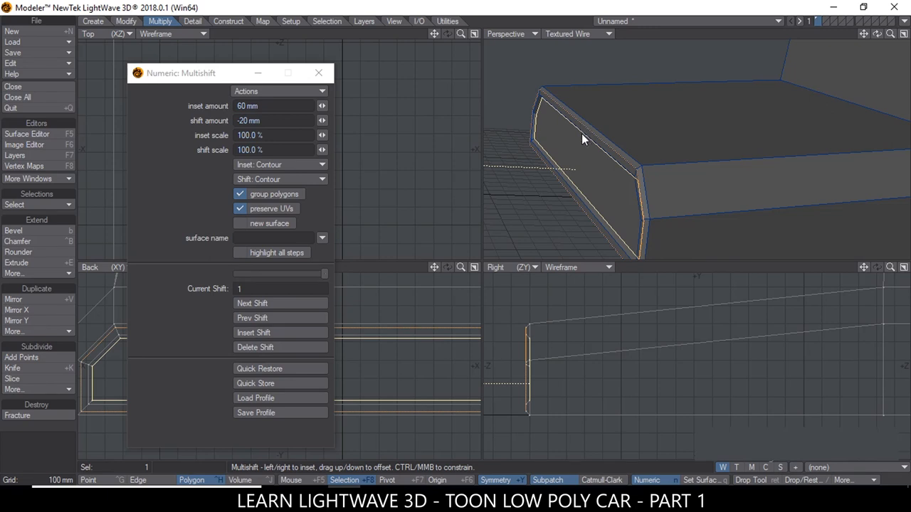
pyautogui.moveTo(687, 170)
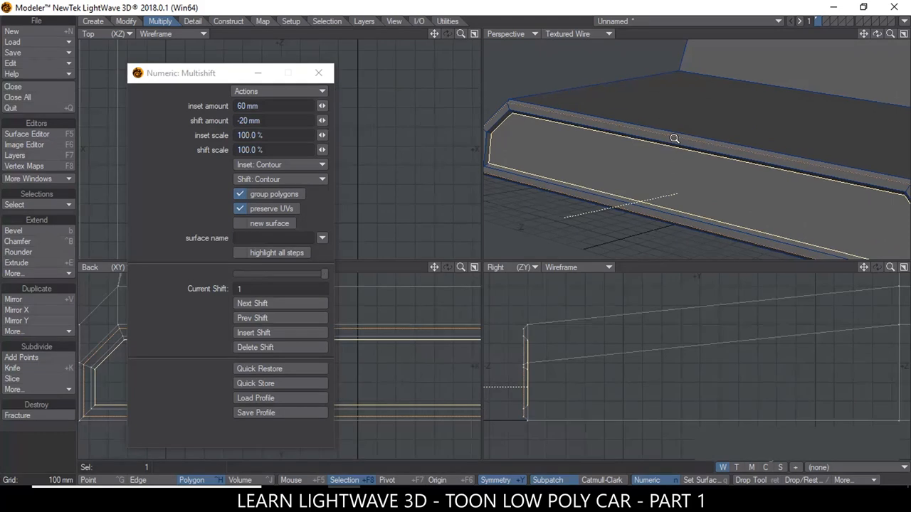
# Add a third Multishift step sinking the front panel to about 56 mm, then commit it.
pyautogui.click(277, 333)
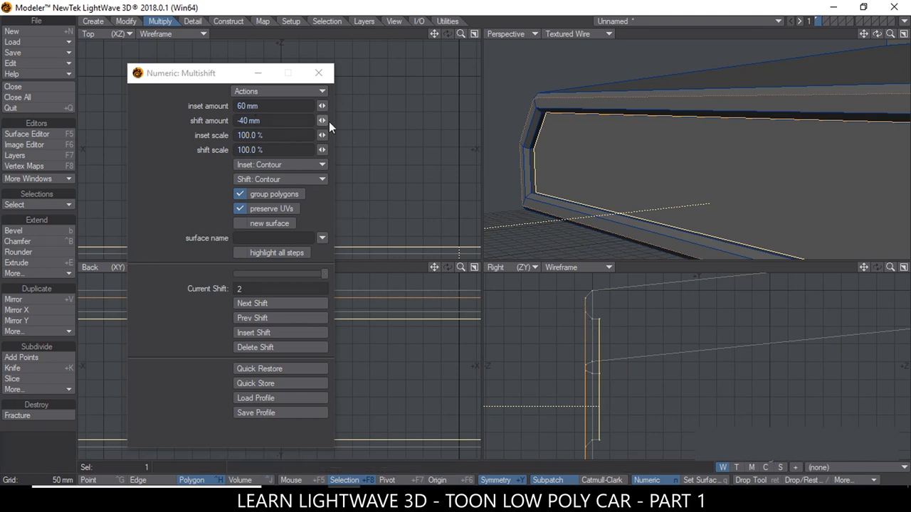
pyautogui.click(322, 120)
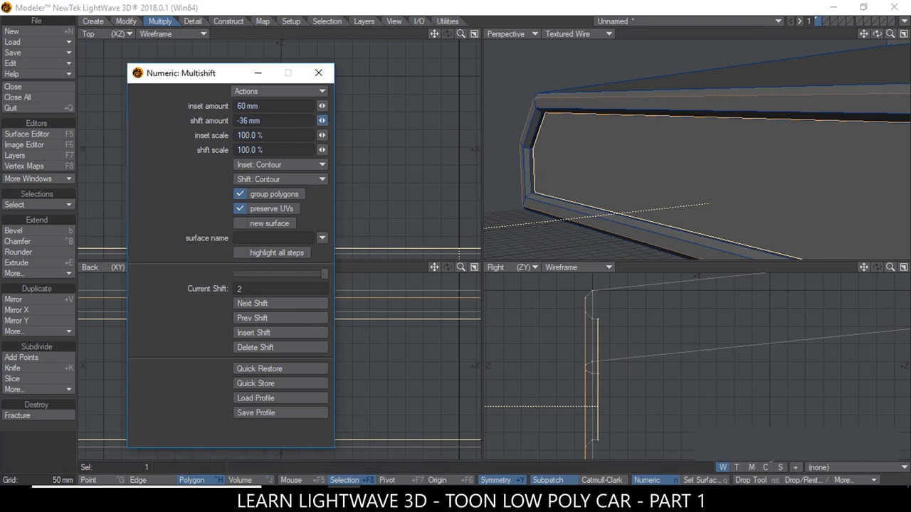
pyautogui.click(322, 121)
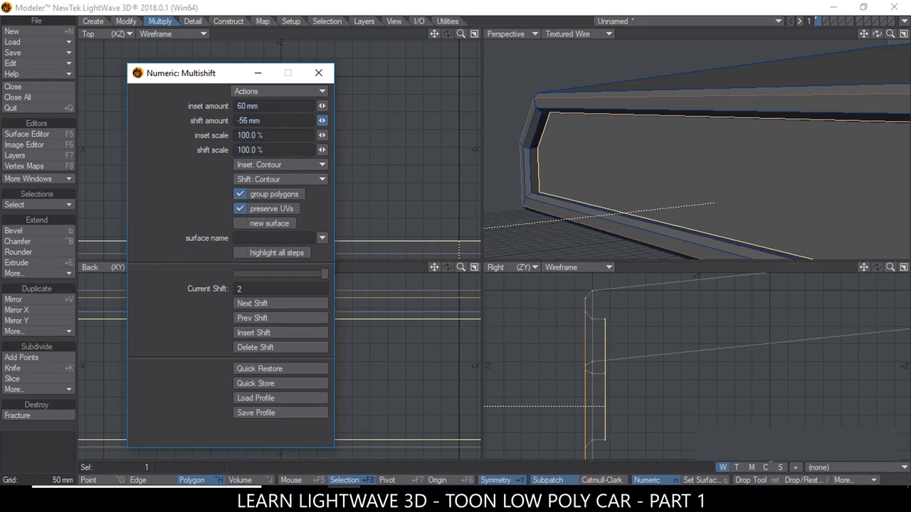
pyautogui.click(322, 120)
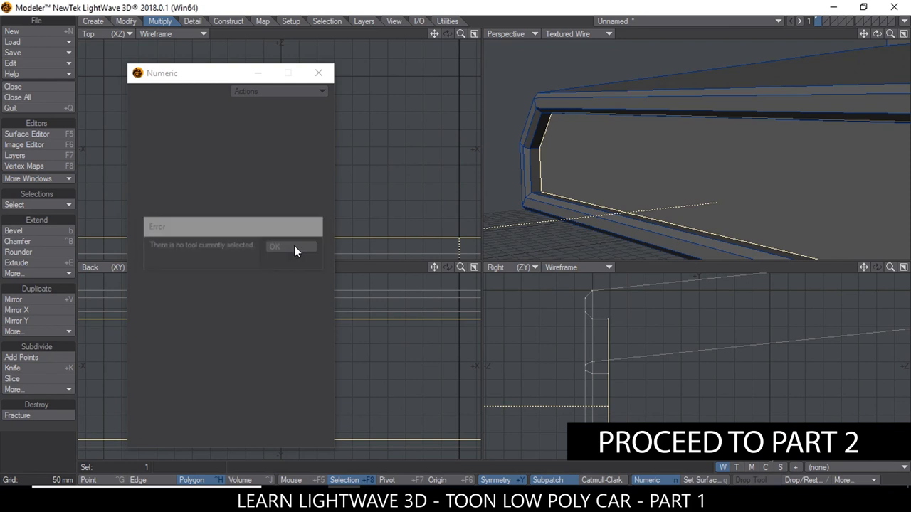
pyautogui.click(274, 246)
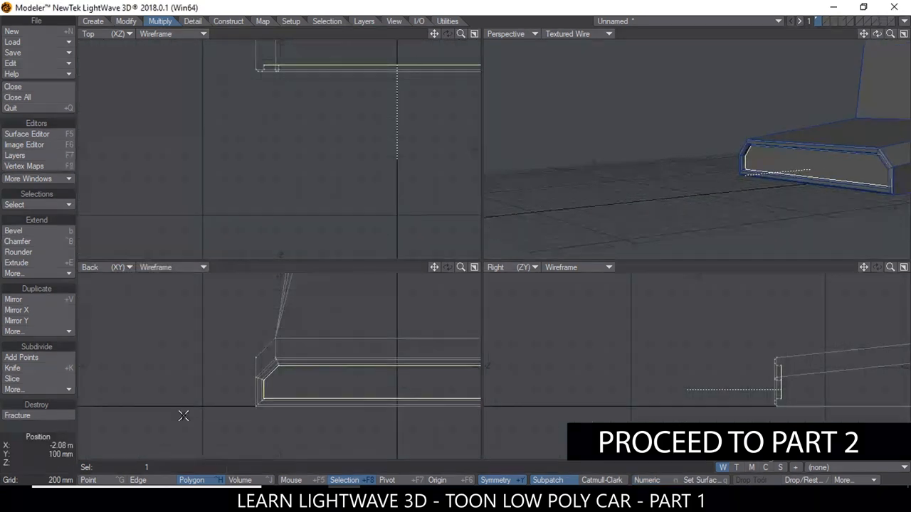